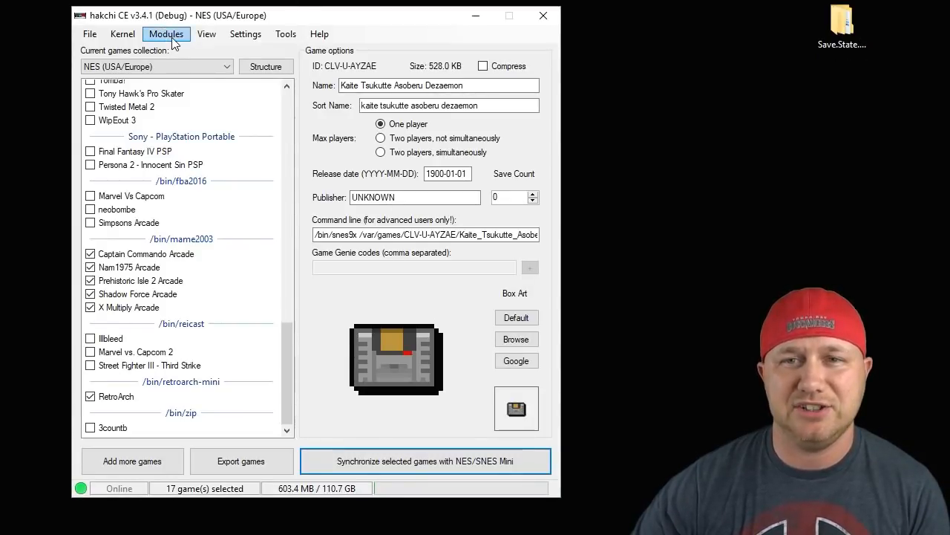
# Step: Browse the Mod Store from the Modules menu, then bring up the Save.State.Shortcuts.v2.0 folder
pyautogui.click(166, 33)
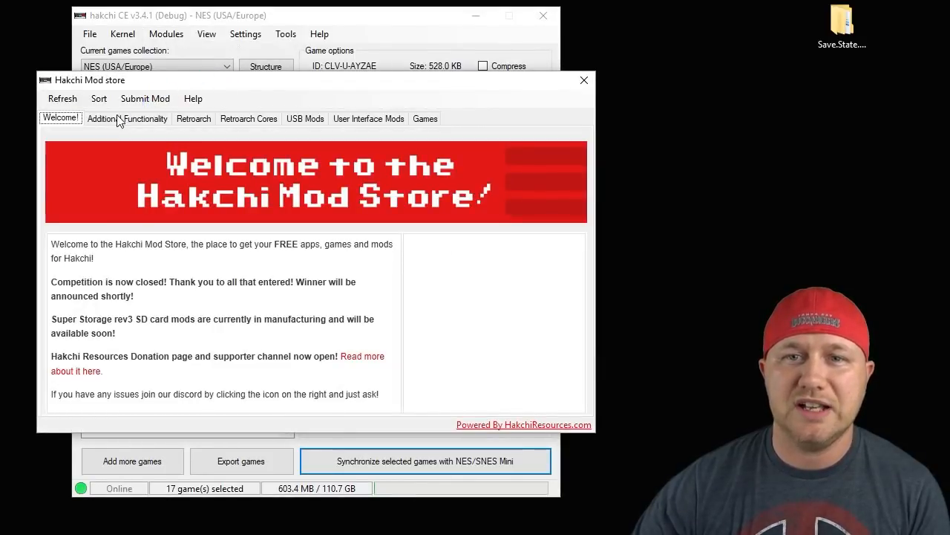
pyautogui.click(128, 119)
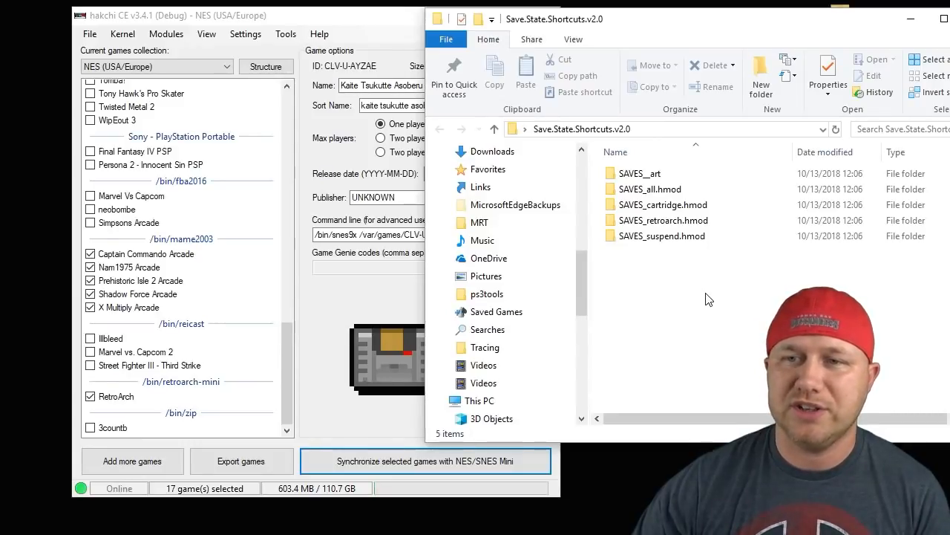
# Step: Select the four SAVES_*.hmod files to drag onto hakchi CE for installation
pyautogui.click(650, 188)
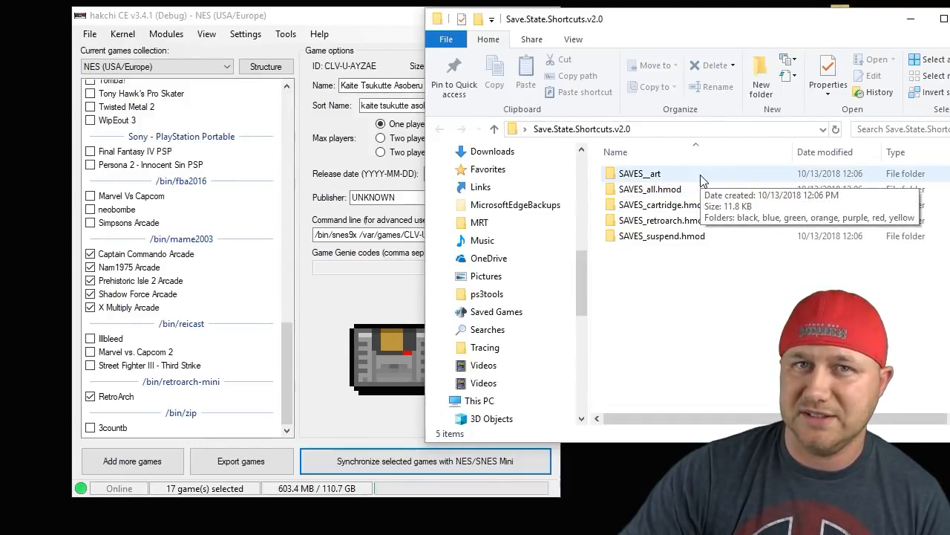
pyautogui.moveTo(716, 294)
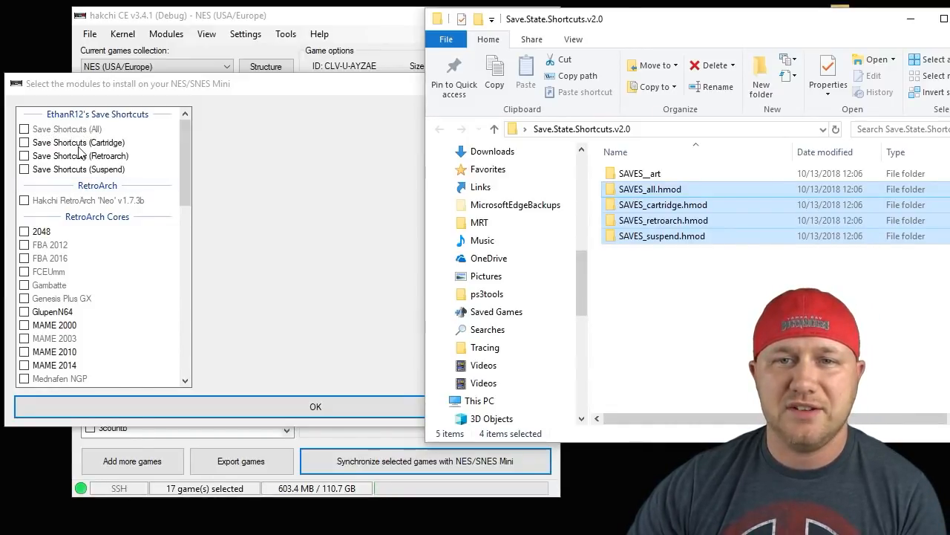
# Step: Mark Save Shortcuts (All) for install and show its readme with folder-image notes
pyautogui.click(24, 128)
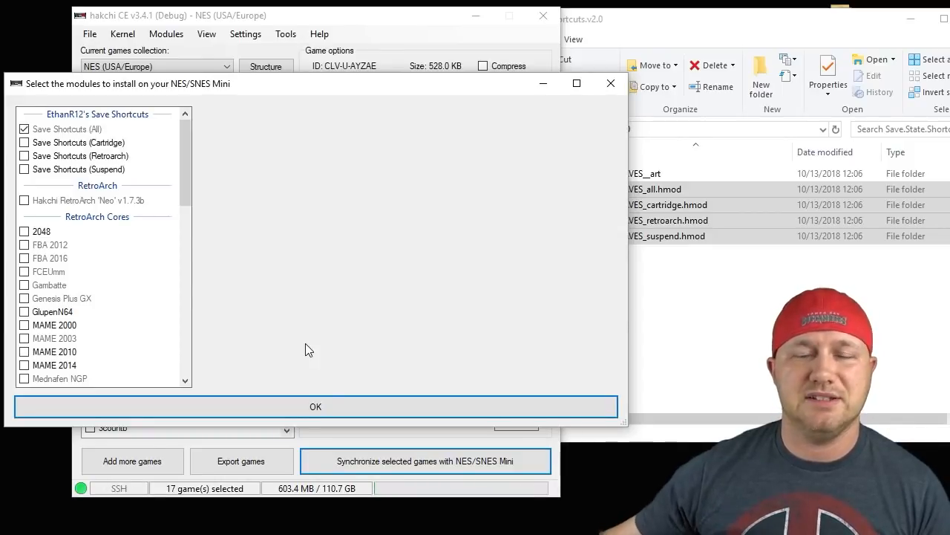
pyautogui.click(69, 128)
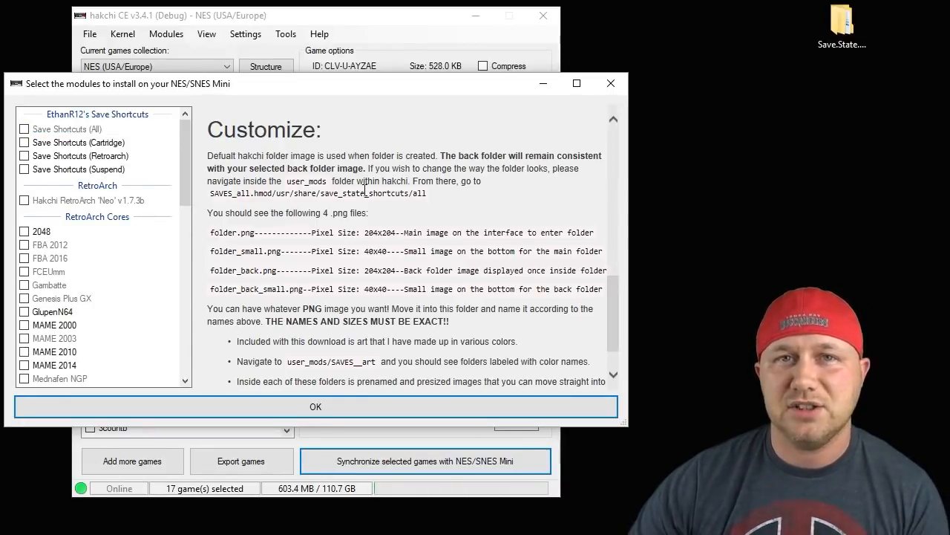
# Step: Reveal the Save Shortcuts (All) mod's folder in File Explorer via Show mod in explorer
pyautogui.click(64, 128)
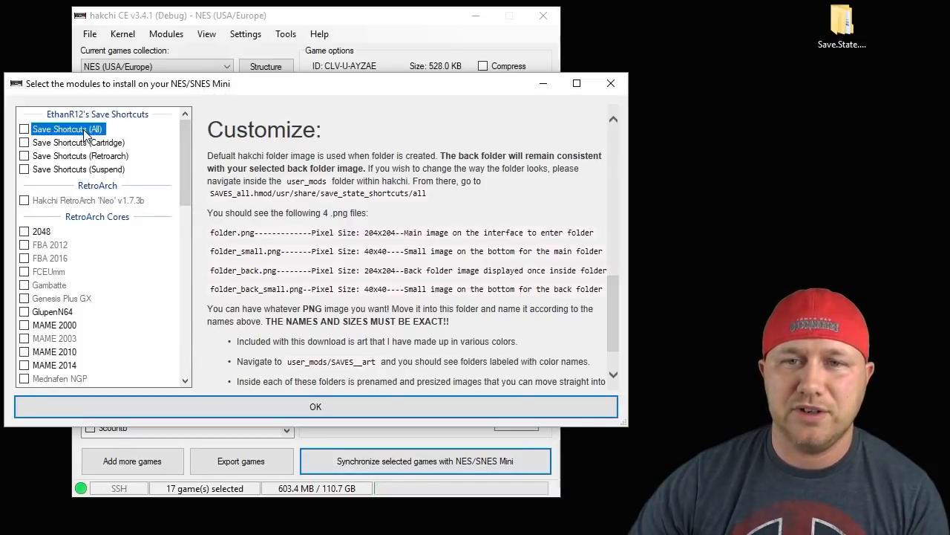
pyautogui.rightClick(67, 128)
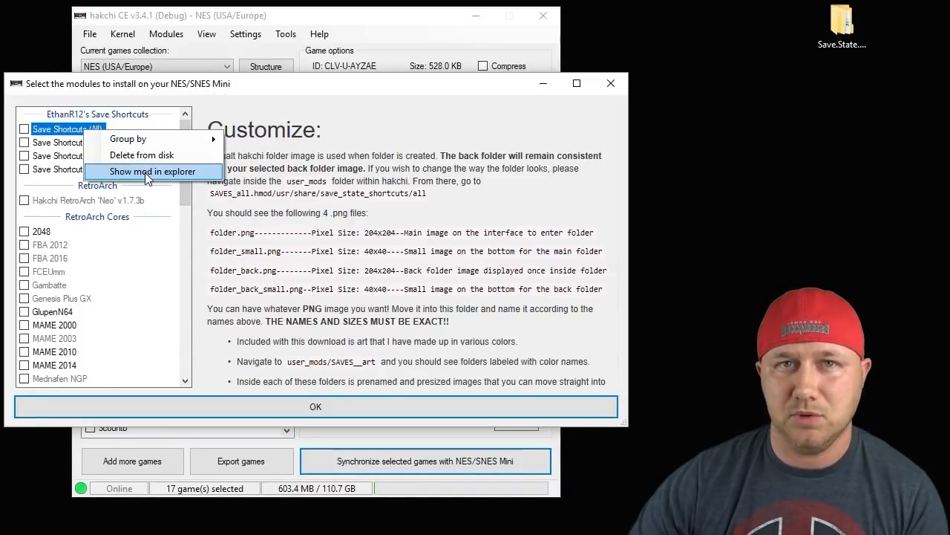
pyautogui.click(152, 171)
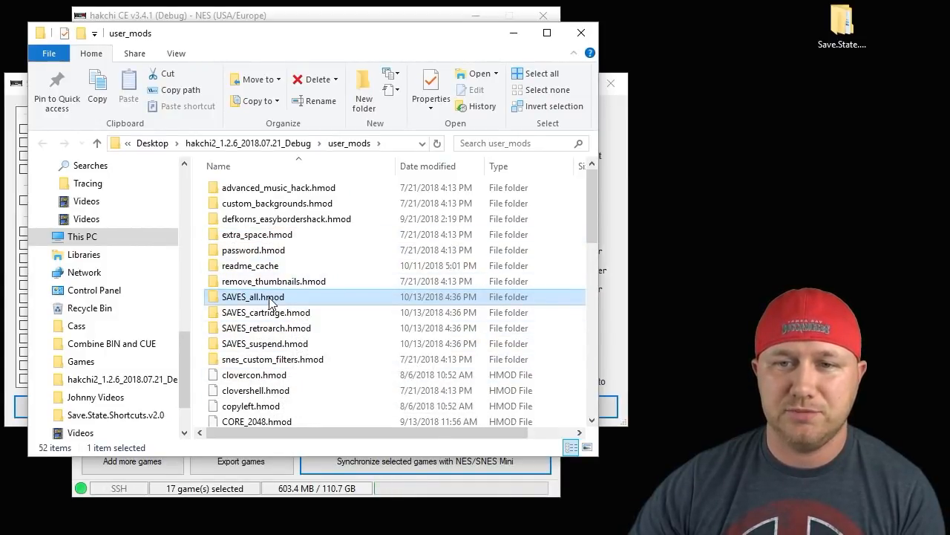
# Step: Navigate into SAVES_all.hmod through usr and share to the save_state_shortcuts folder
pyautogui.doubleClick(253, 297)
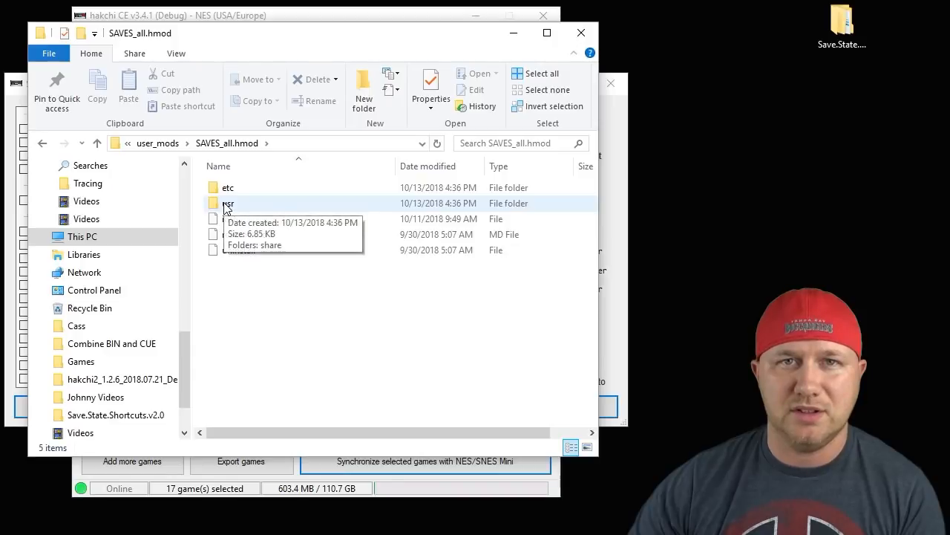
pyautogui.doubleClick(229, 202)
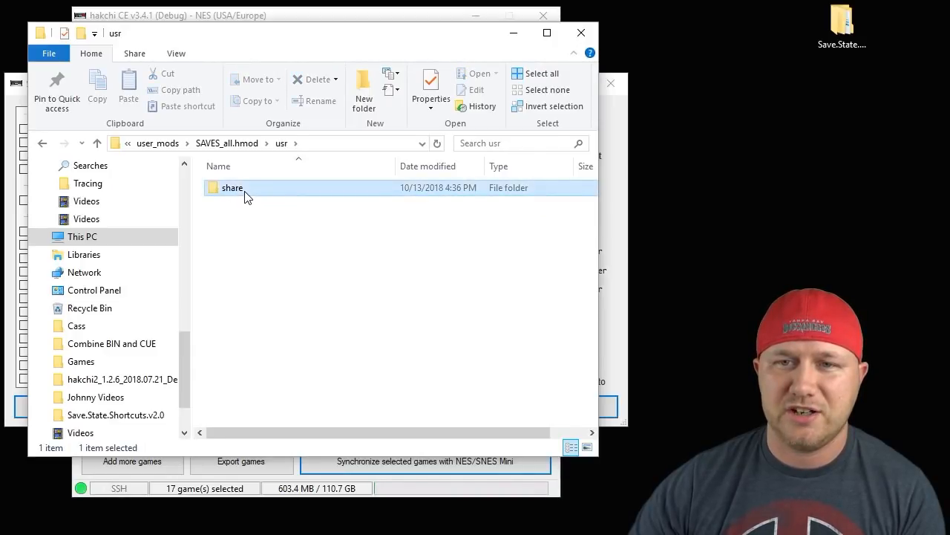
pyautogui.doubleClick(232, 187)
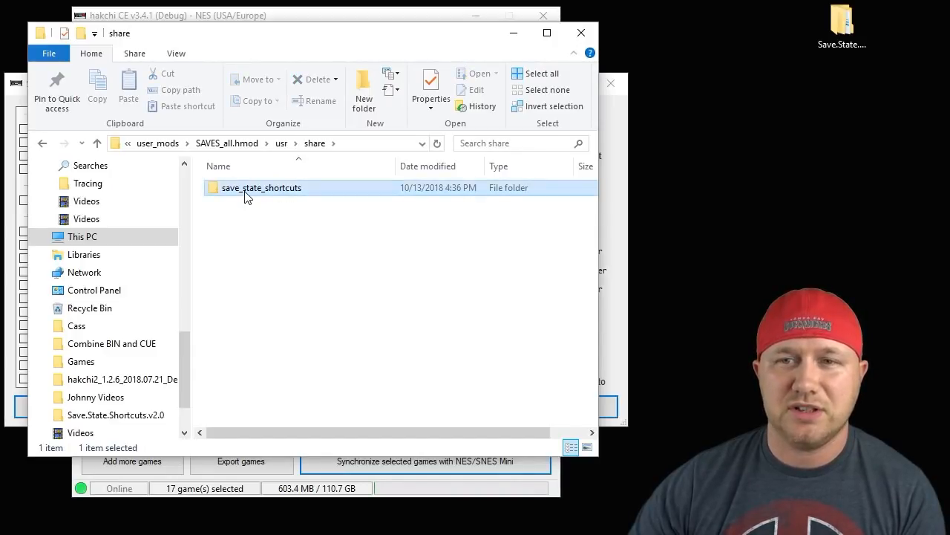
pyautogui.doubleClick(262, 187)
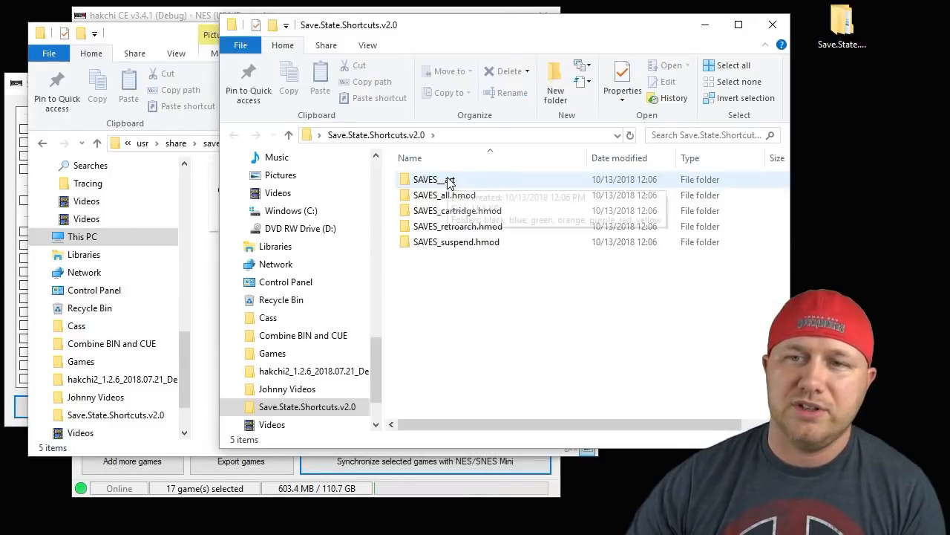
# Step: Copy the black icons from SAVES_art into the all folder, replacing the existing files
pyautogui.doubleClick(434, 178)
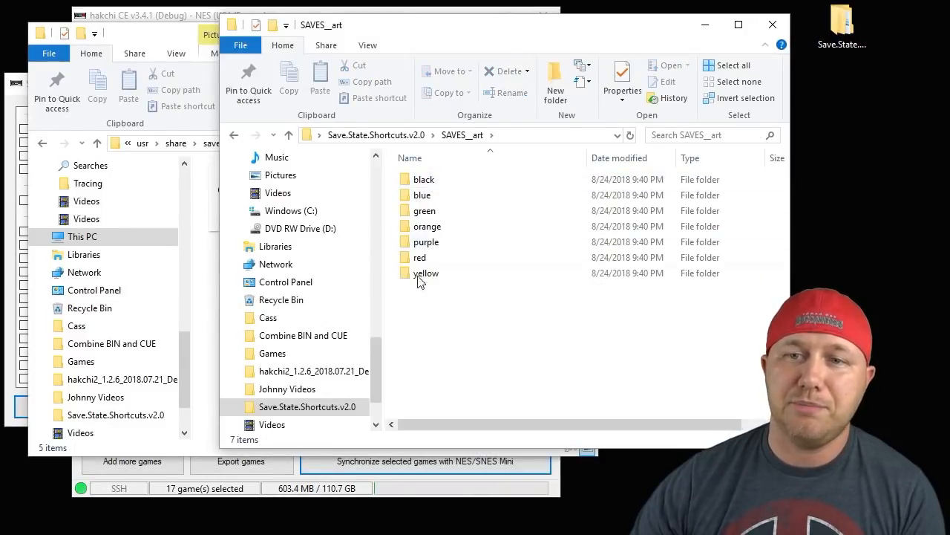
pyautogui.click(424, 194)
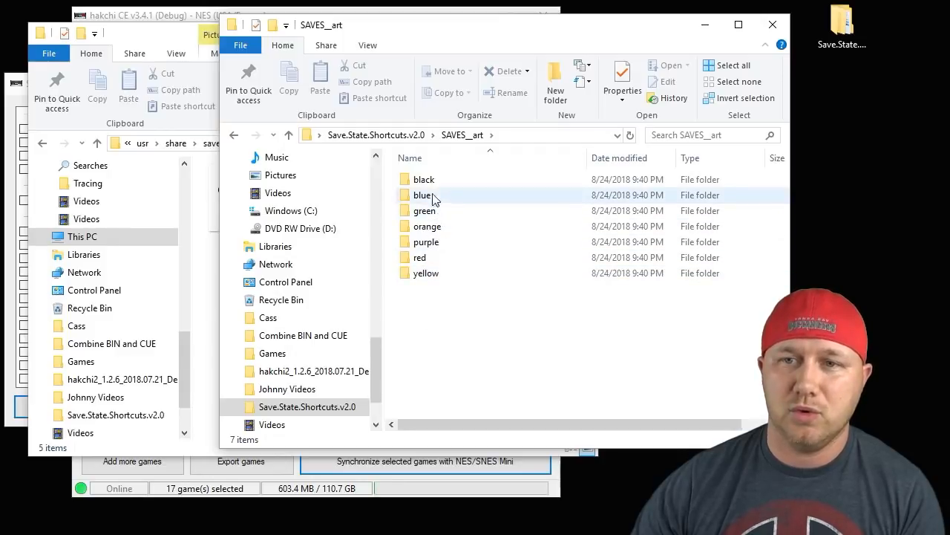
pyautogui.doubleClick(424, 178)
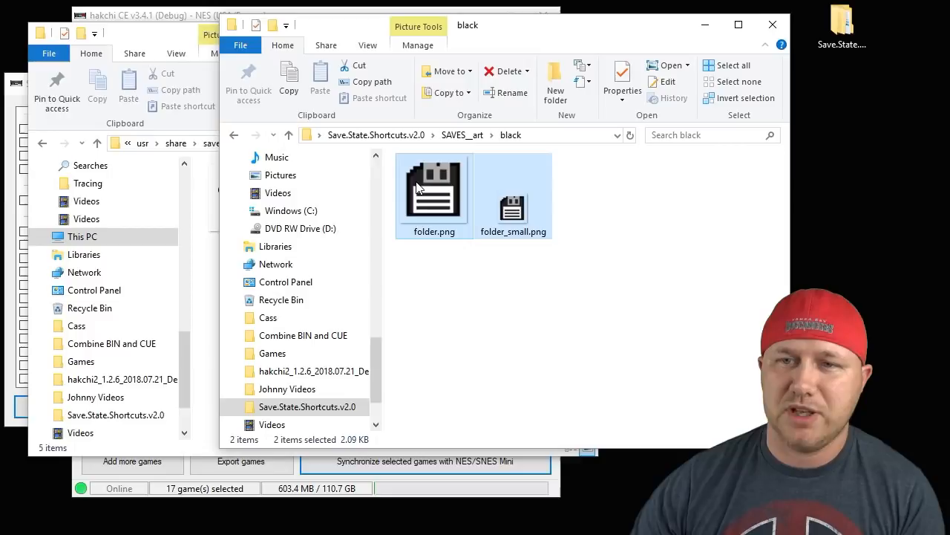
pyautogui.rightClick(434, 190)
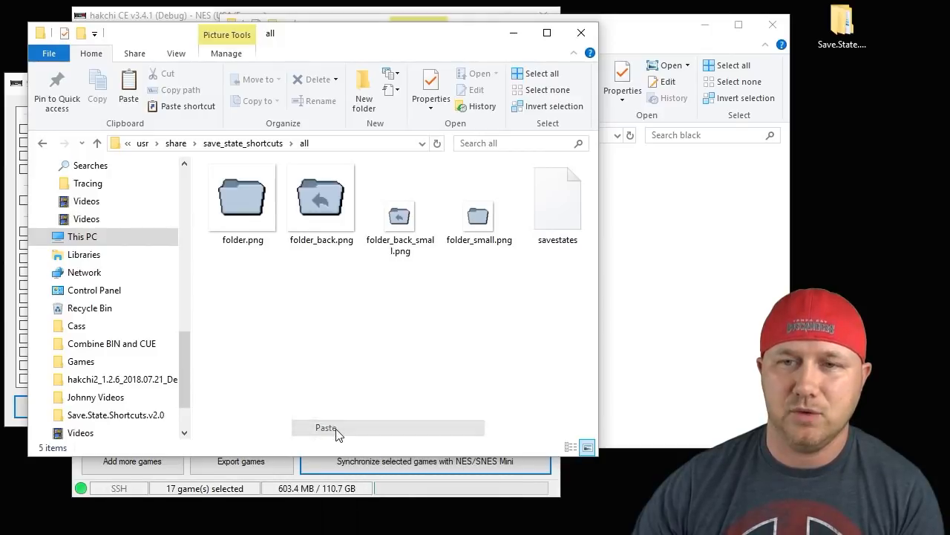
pyautogui.click(326, 428)
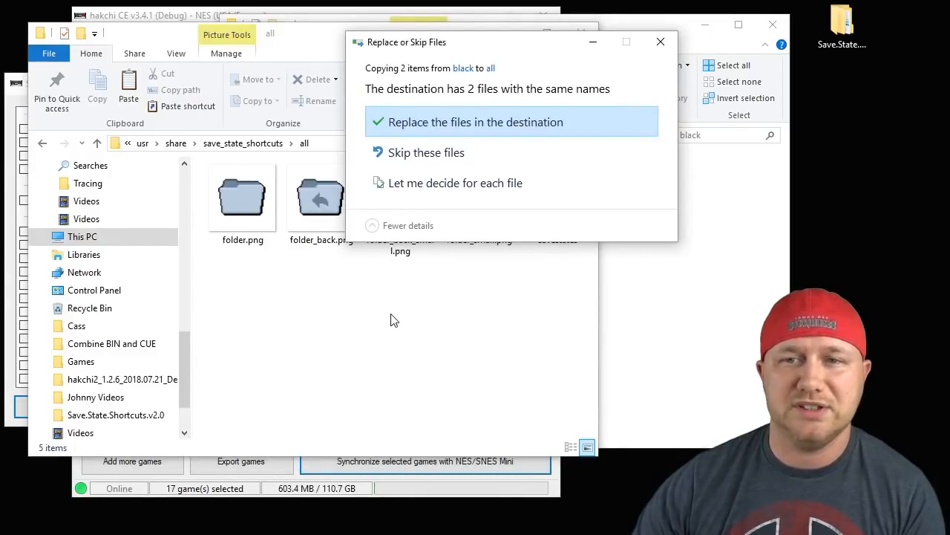
pyautogui.click(475, 121)
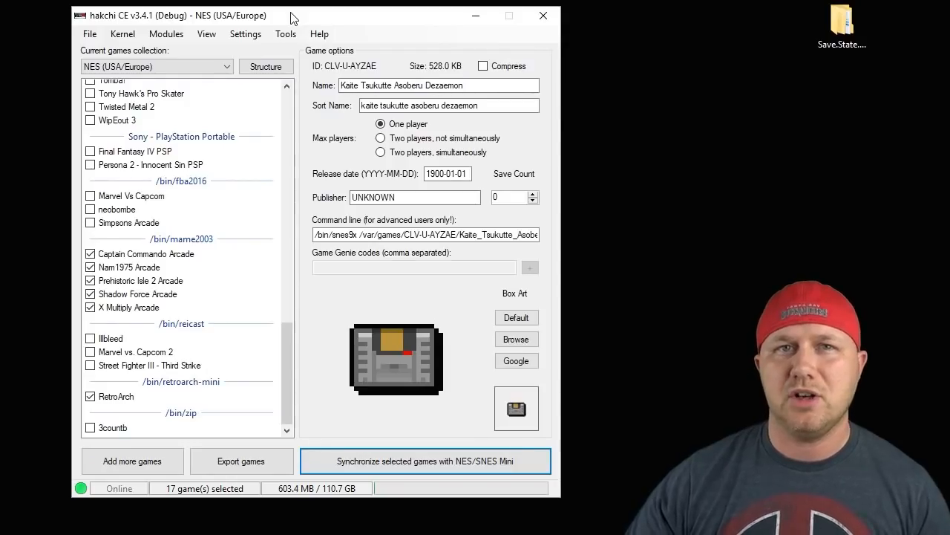
# Step: Reboot the connected console from the Tools menu so the new icons load
pyautogui.click(285, 32)
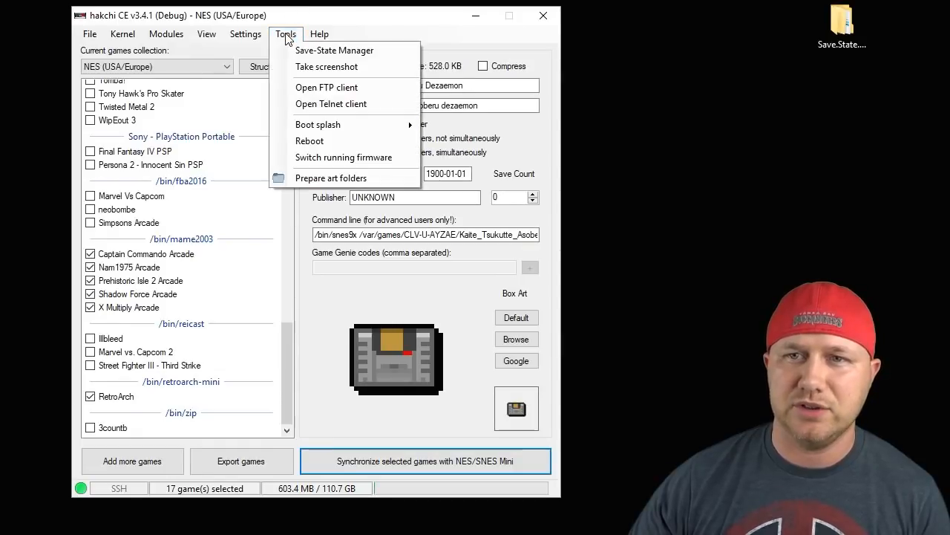
pyautogui.click(334, 51)
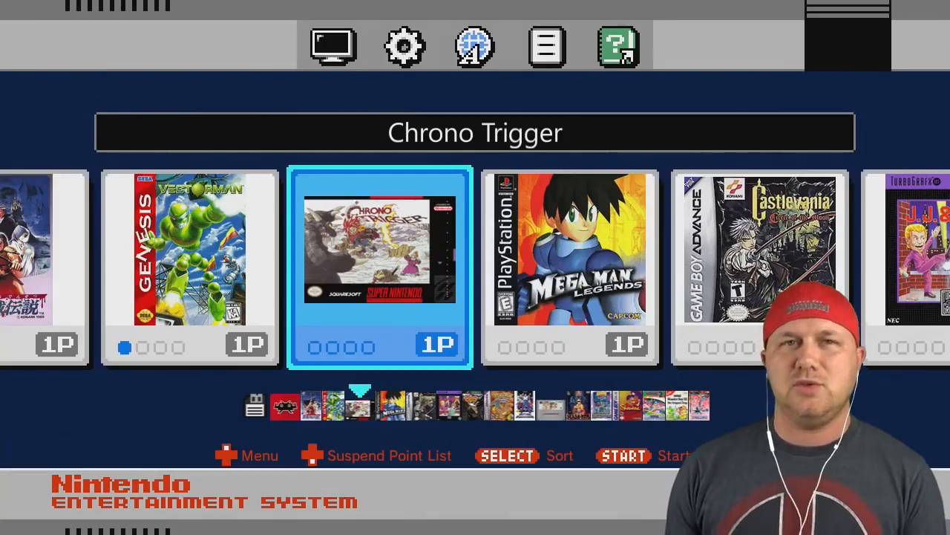
# Step: Move the carousel one game right, from Chrono Trigger to Mega Man Legends
pyautogui.click(381, 267)
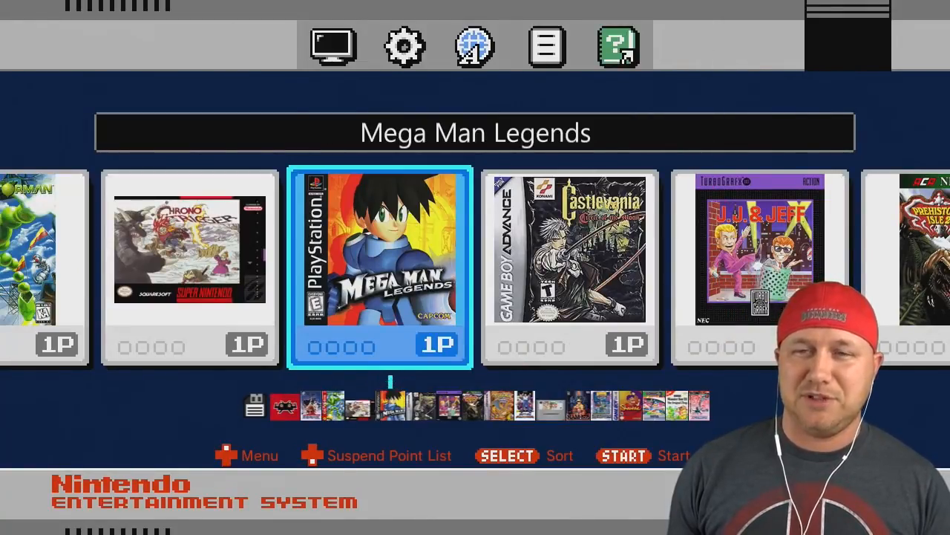
# Step: Enter the save-state shortcuts folder and scroll through its games, including Mega Man Legends
pyautogui.press('enter')
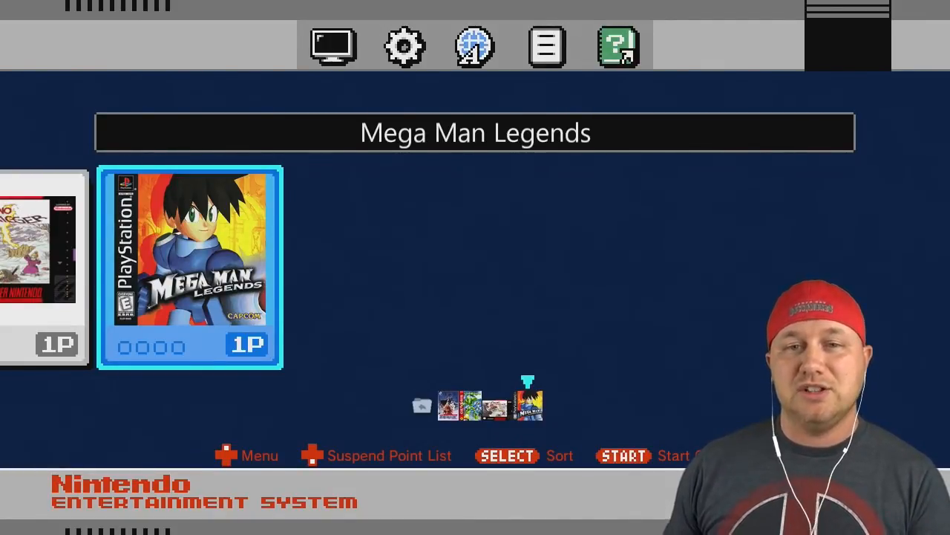
pyautogui.hscroll(3)
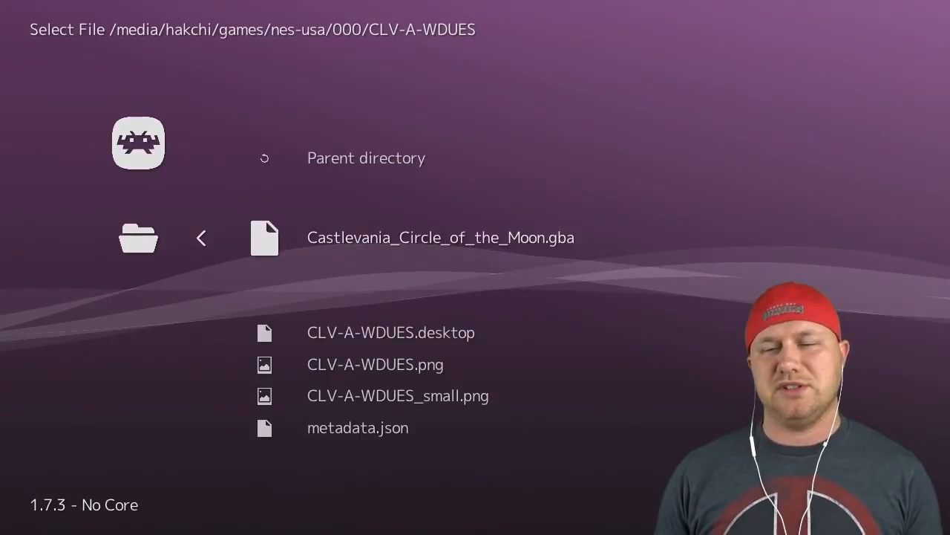
# Step: Launch Castlevania Circle of the Moon, resume play, and save a state from the Quick Menu
pyautogui.click(439, 237)
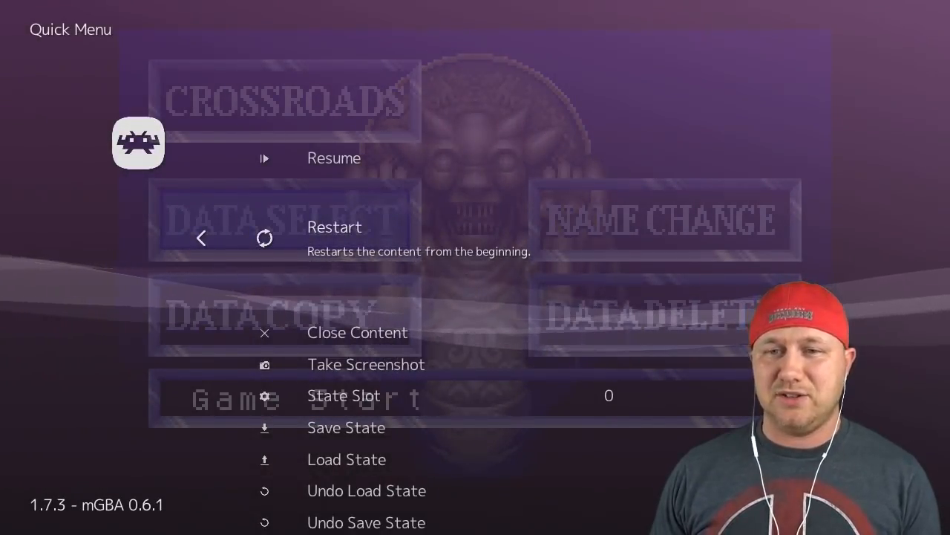
pyautogui.click(346, 428)
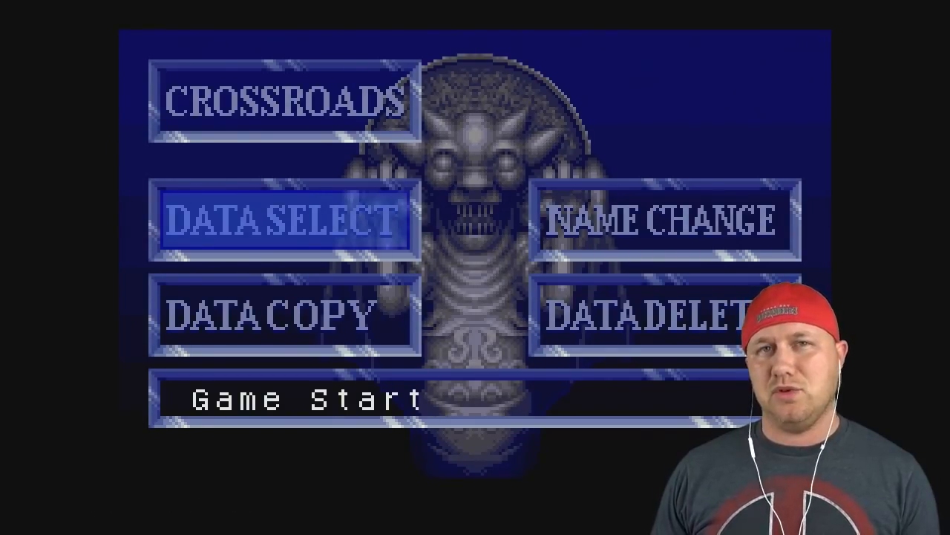
pyautogui.press('F1')
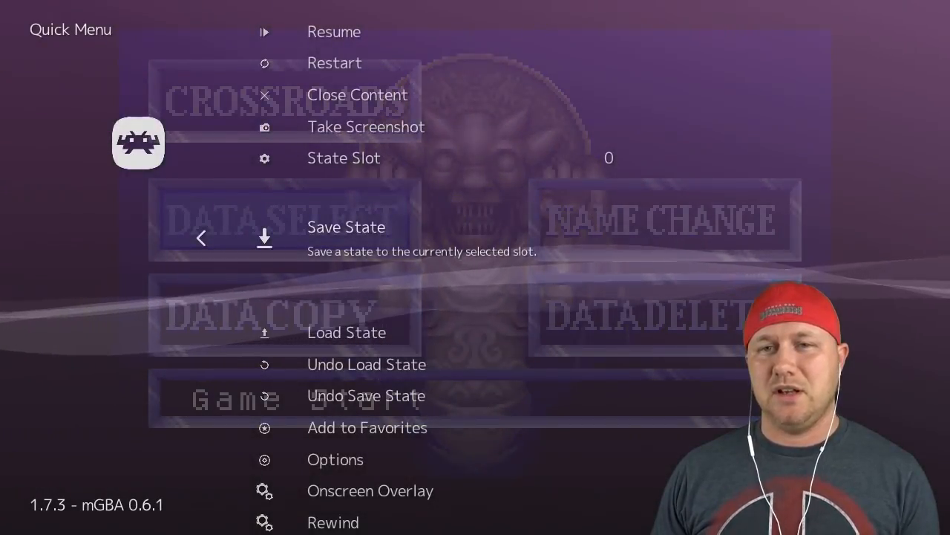
pyautogui.click(333, 31)
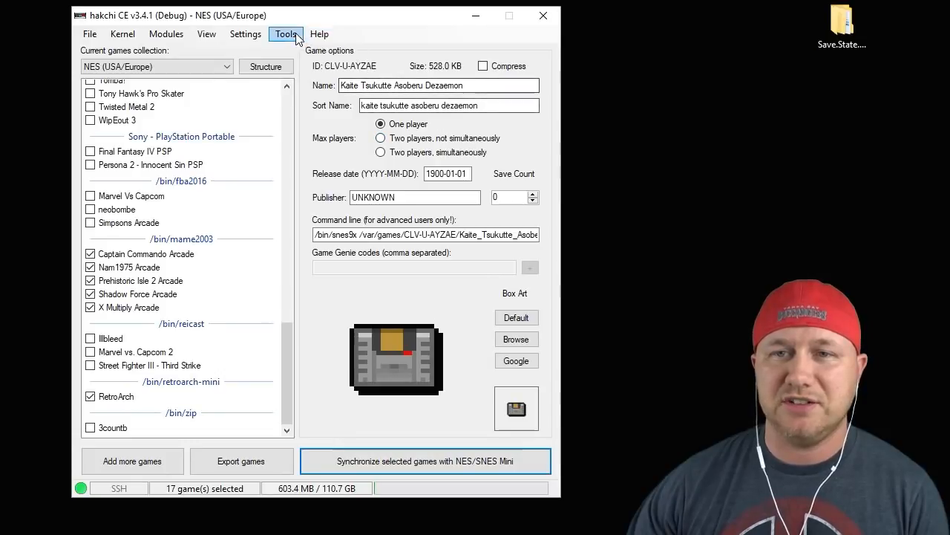
# Step: Remove the Mega Man Legends save state through Tools > Save-State Manager's Delete selected
pyautogui.click(285, 35)
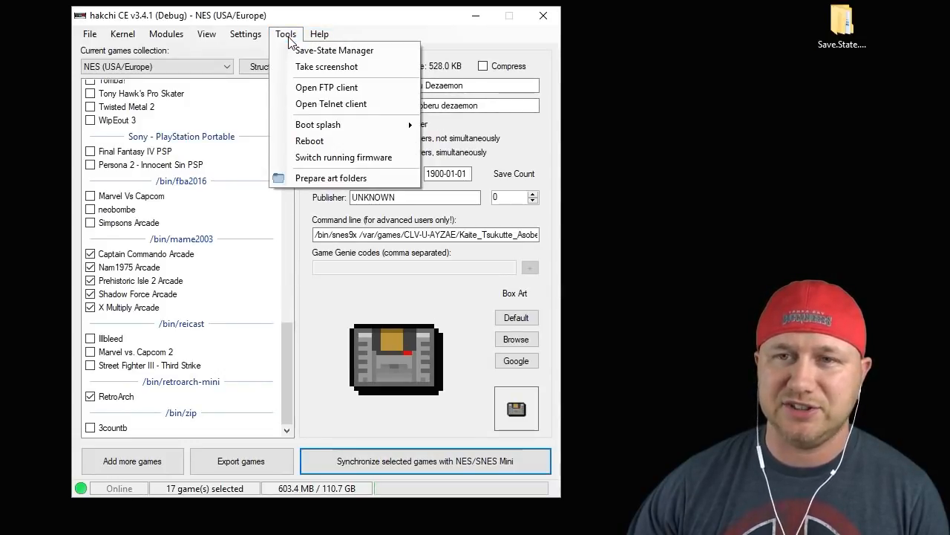
pyautogui.click(334, 50)
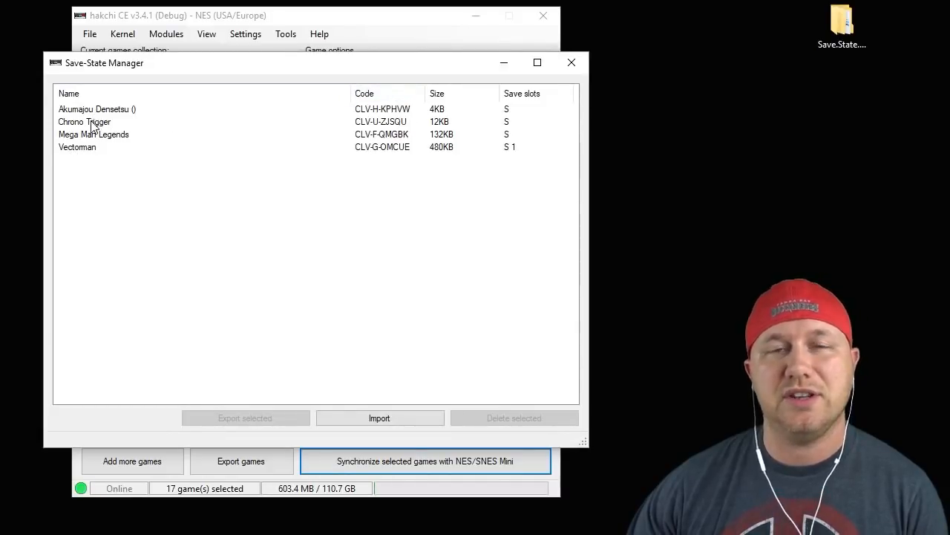
pyautogui.click(94, 133)
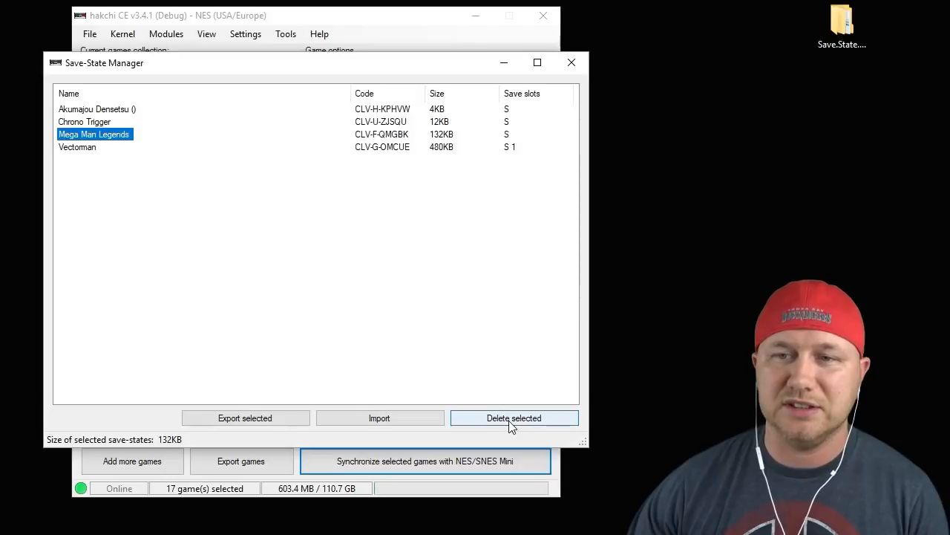
pyautogui.click(514, 417)
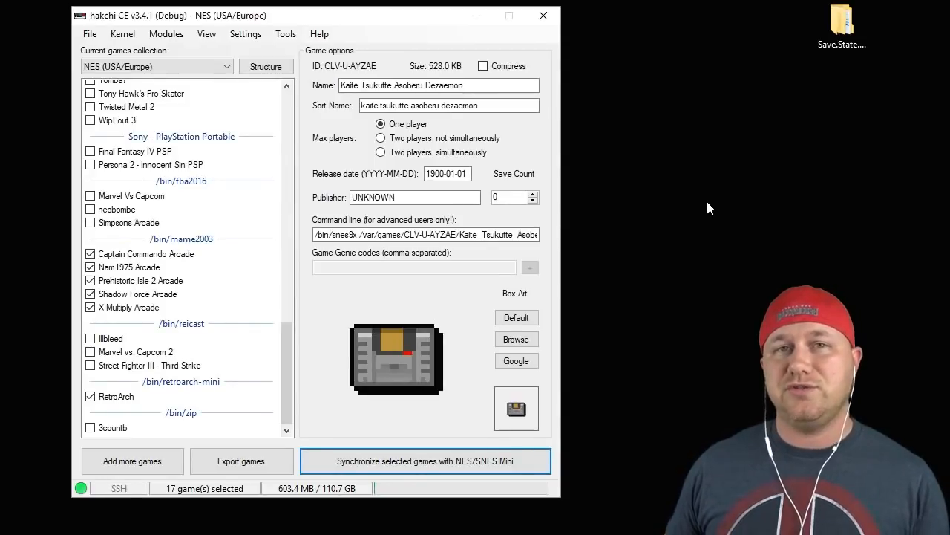
pyautogui.moveTo(754, 238)
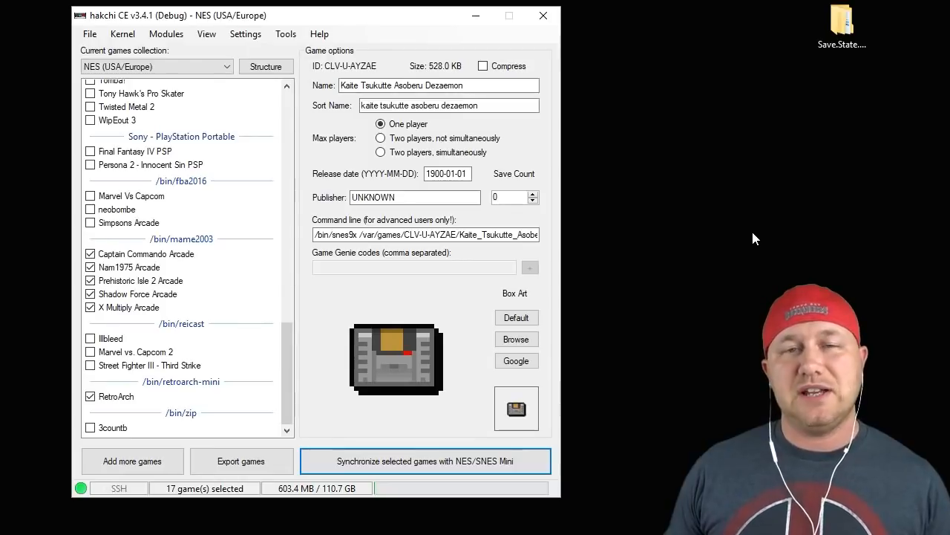